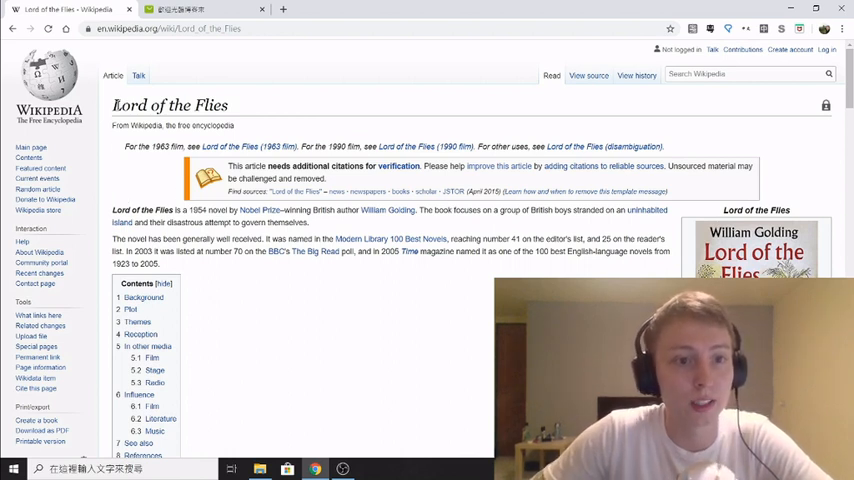
mouse_move(225, 109)
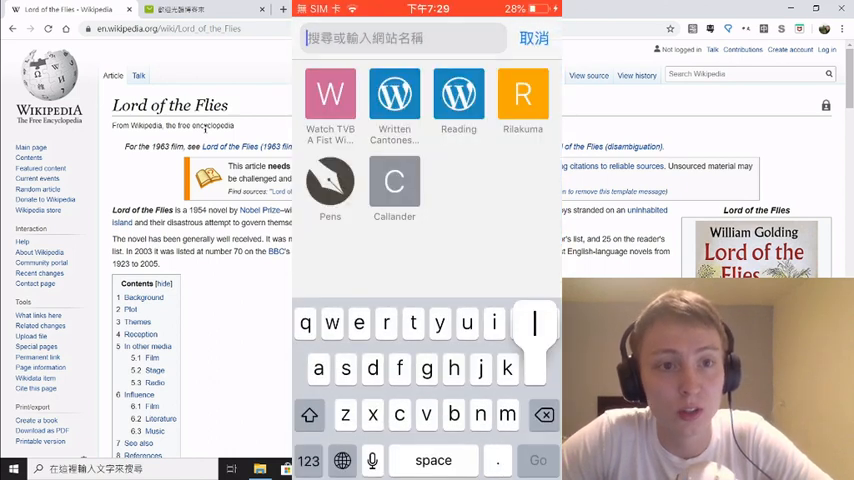
Search Google for 'lord of the flies' and scroll the results to the Wikipedia article
type("lord of the")
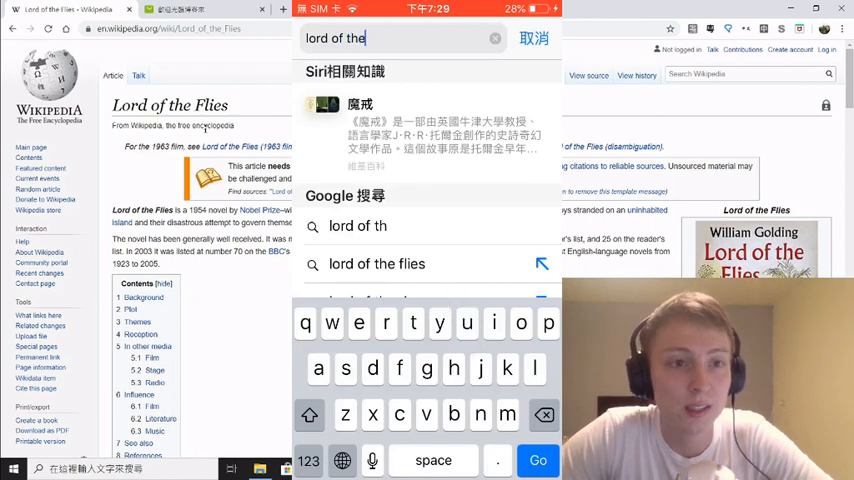
type("fli")
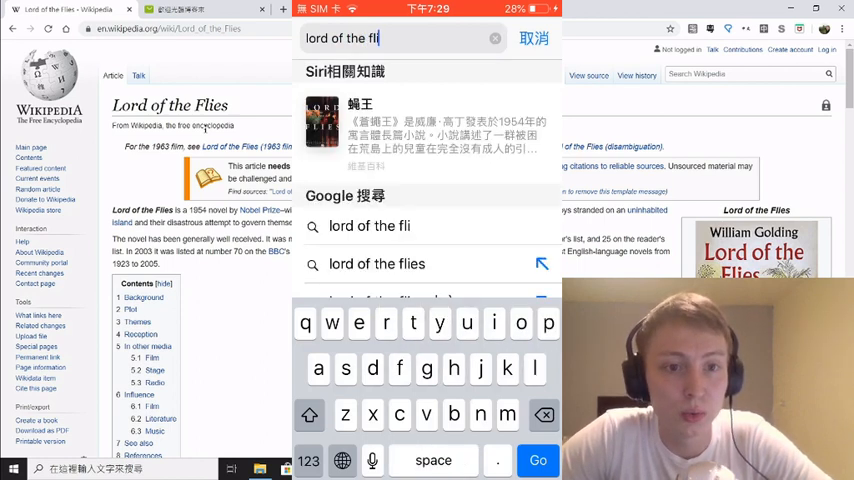
left_click(375, 263)
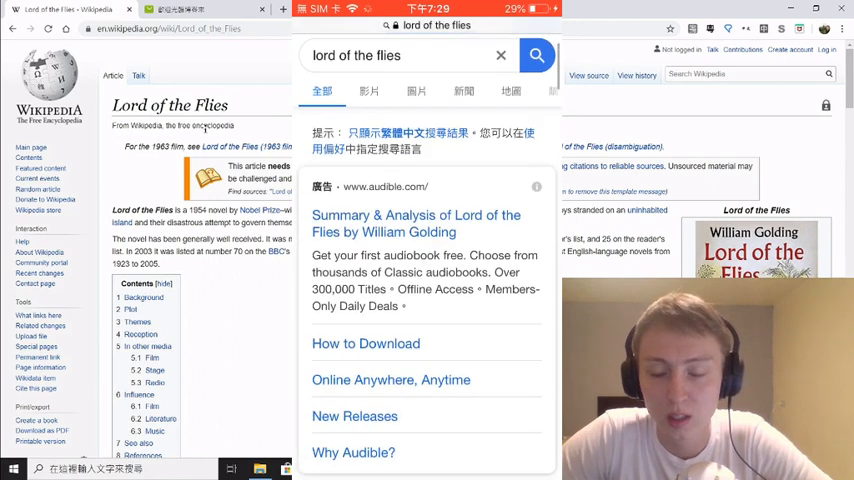
scroll("down", 3)
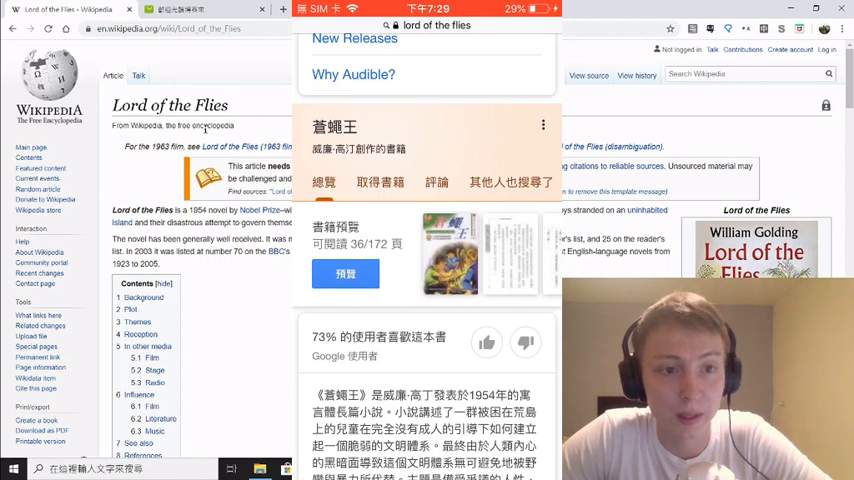
scroll("down", 3)
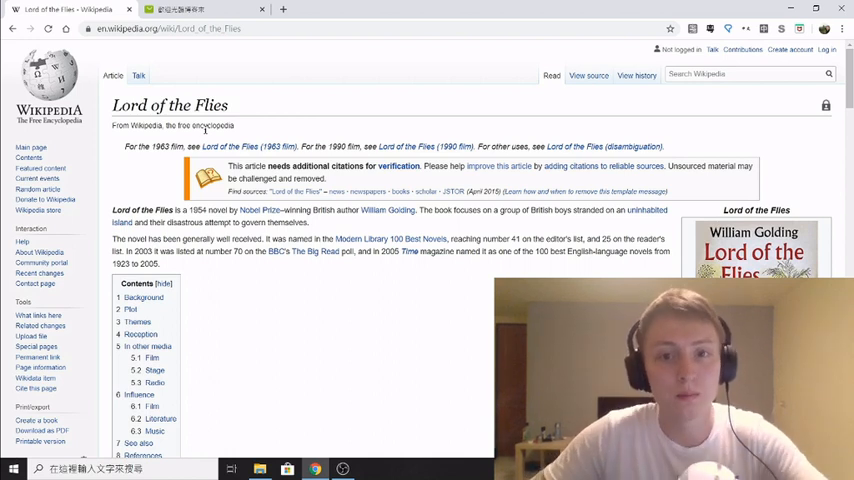
Search the bookstore for 'William Golding' via the suggestion
scroll("down", 3)
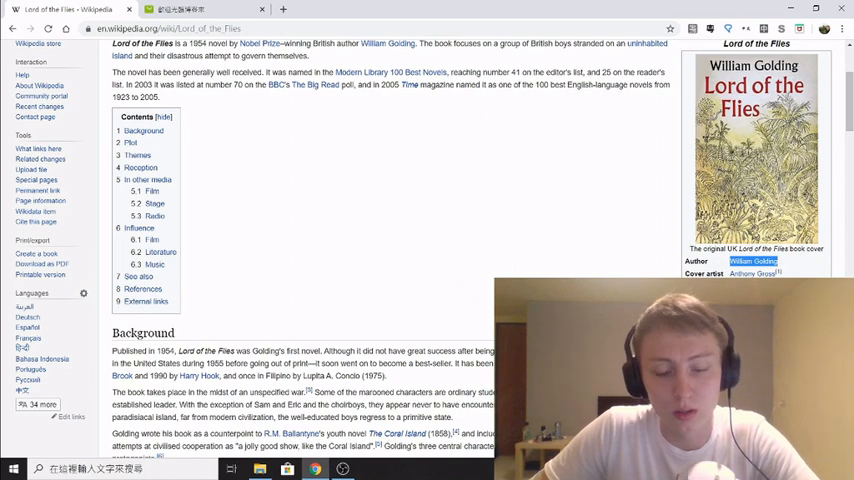
mouse_move(471, 148)
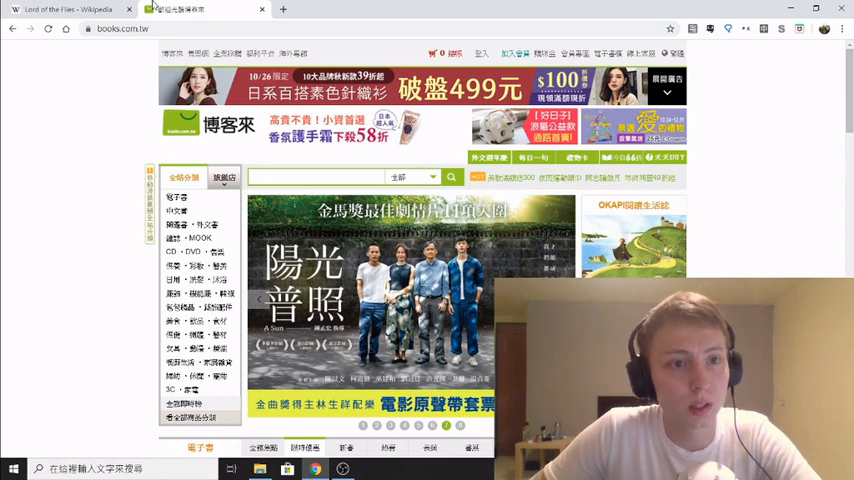
left_click(300, 176)
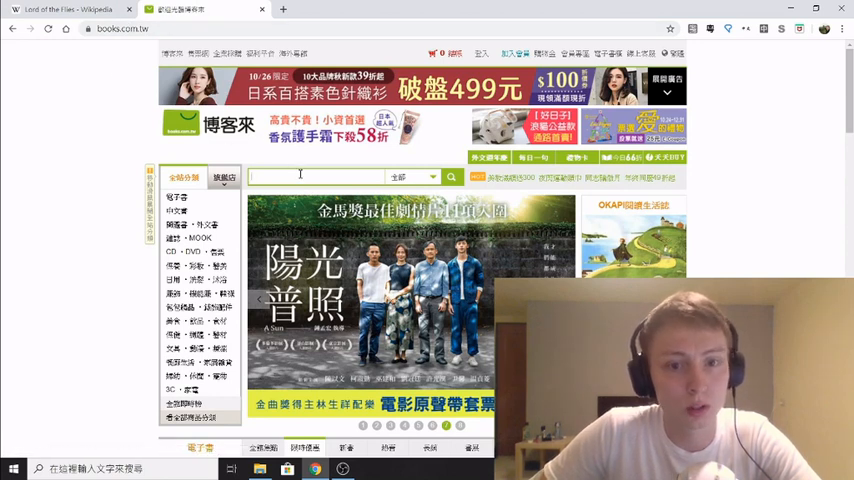
type("William Golding")
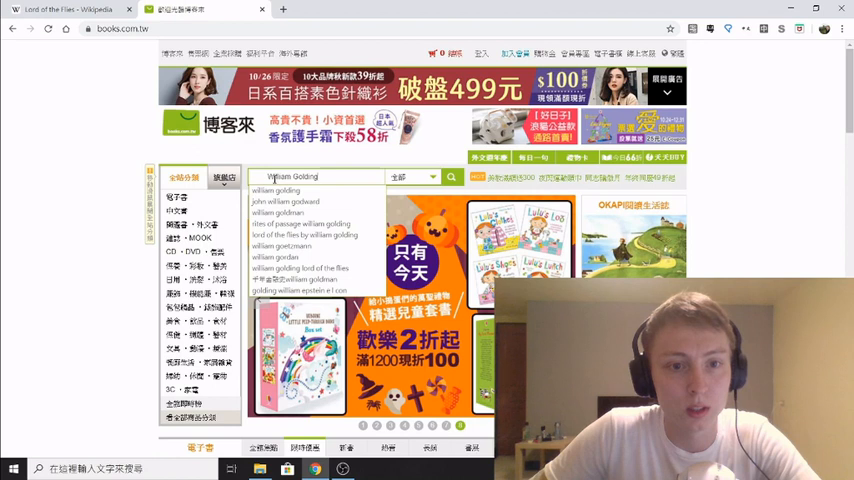
left_click(451, 177)
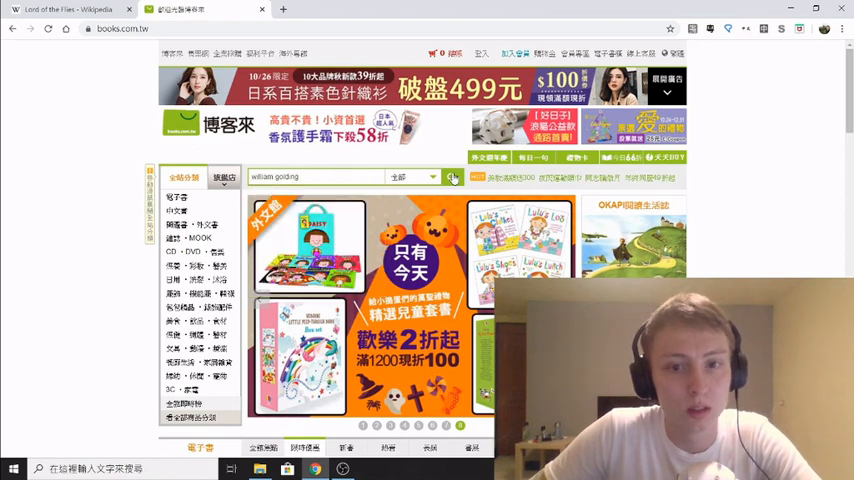
left_click(452, 177)
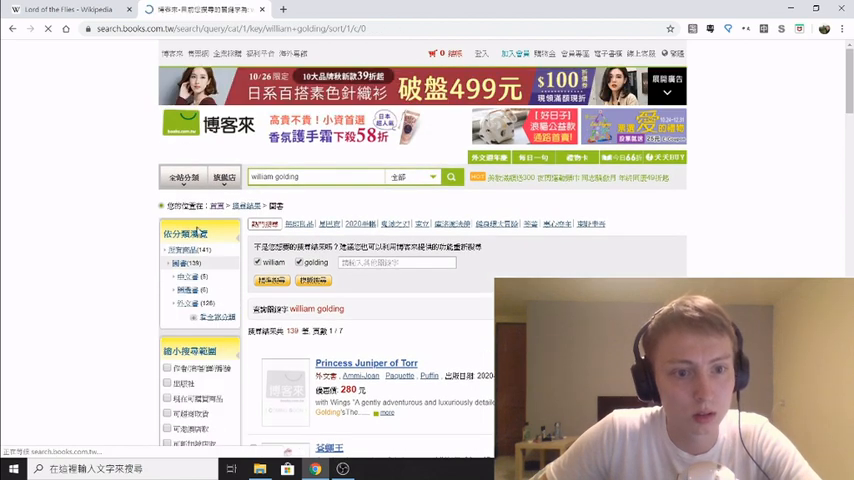
Narrow the results to Chinese-language books and scroll to 蒼蠅王
left_click(191, 276)
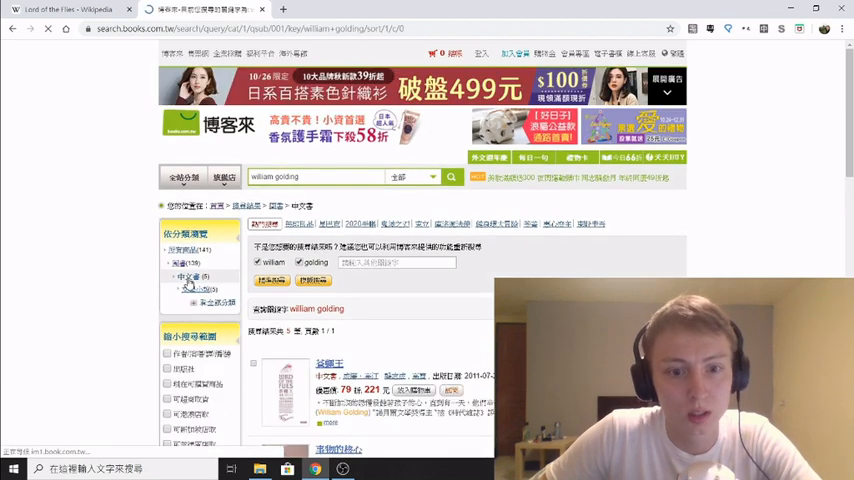
scroll("down", 3)
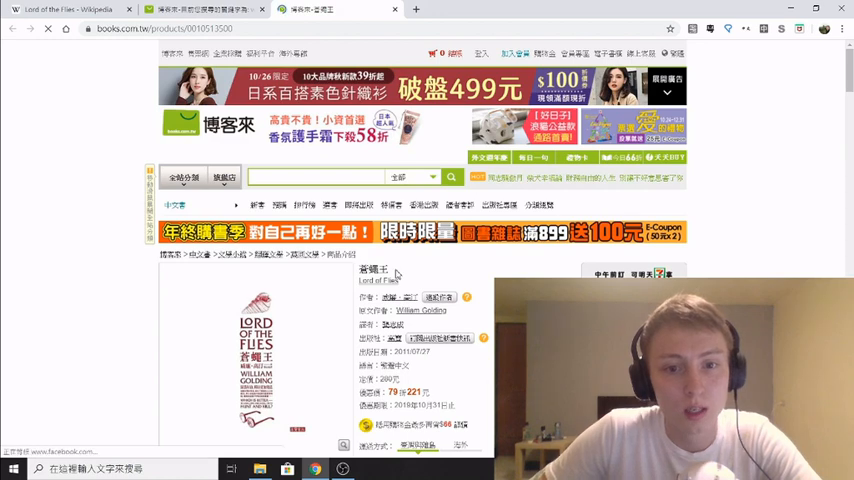
Scroll through the 蒼蠅王 product details
scroll("down", 3)
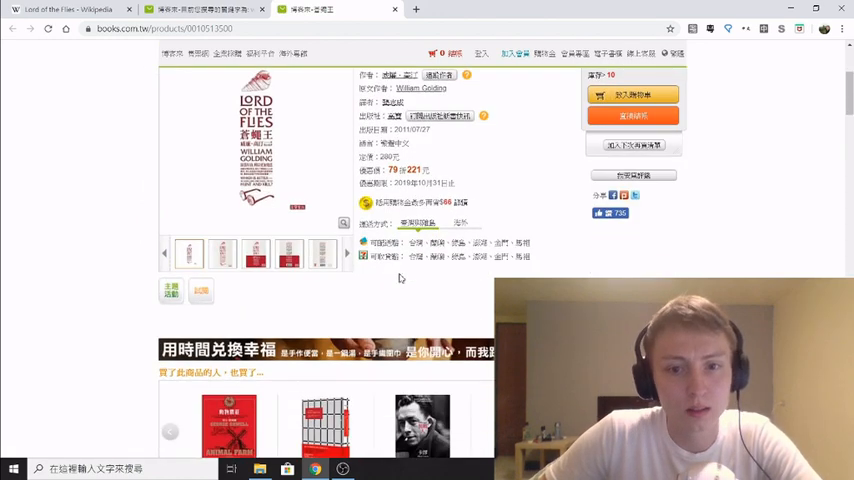
scroll("up", 3)
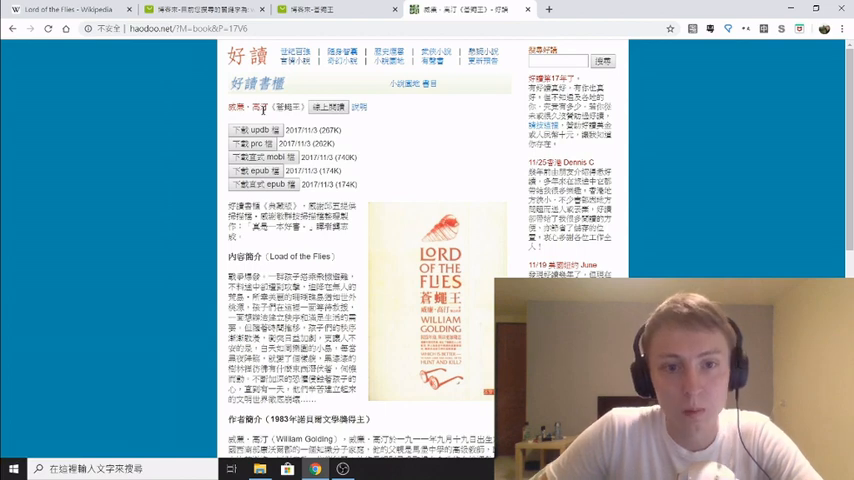
mouse_move(413, 216)
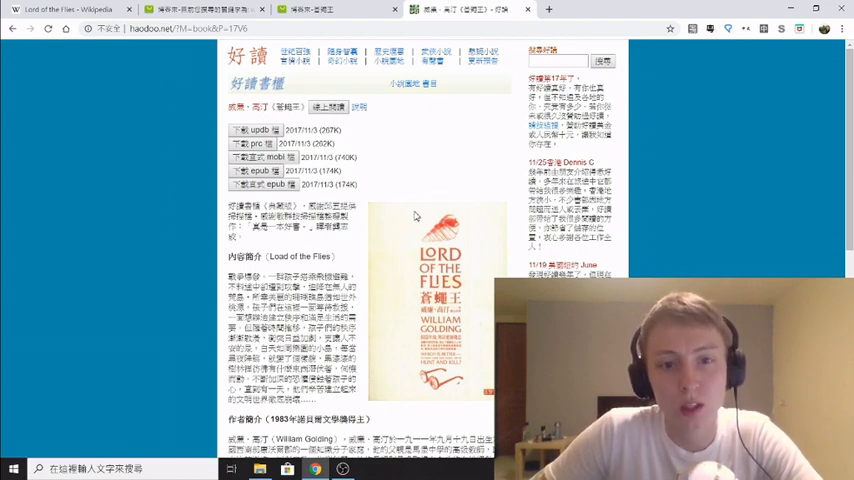
Scroll through the 蒼蠅王 synopsis and author introduction on haodoo.net
scroll("down", 3)
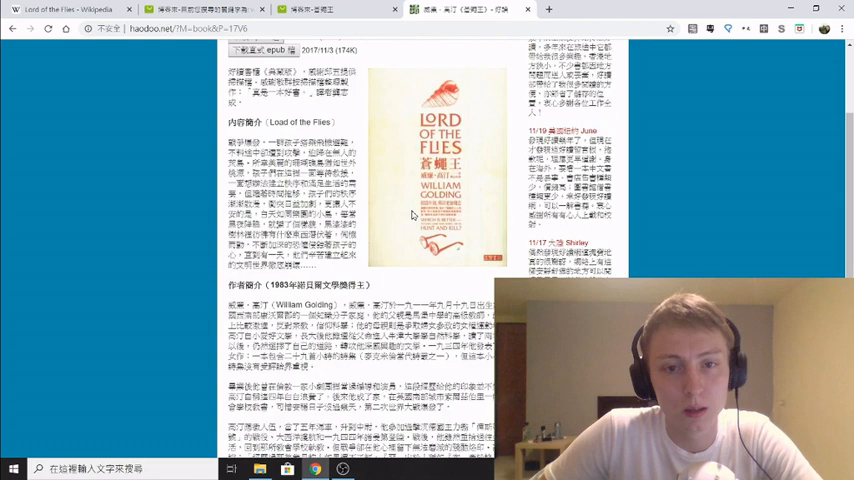
scroll("up", 3)
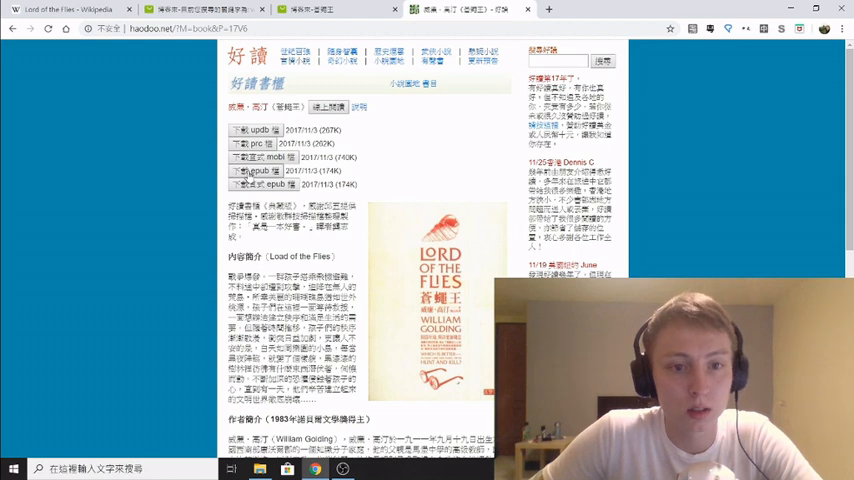
Download 17V6.epub and confirm the download prompt
left_click(242, 171)
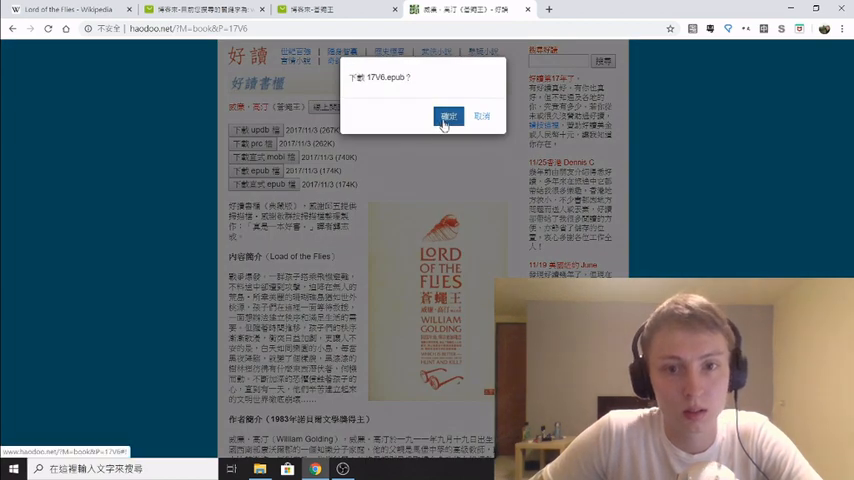
left_click(441, 116)
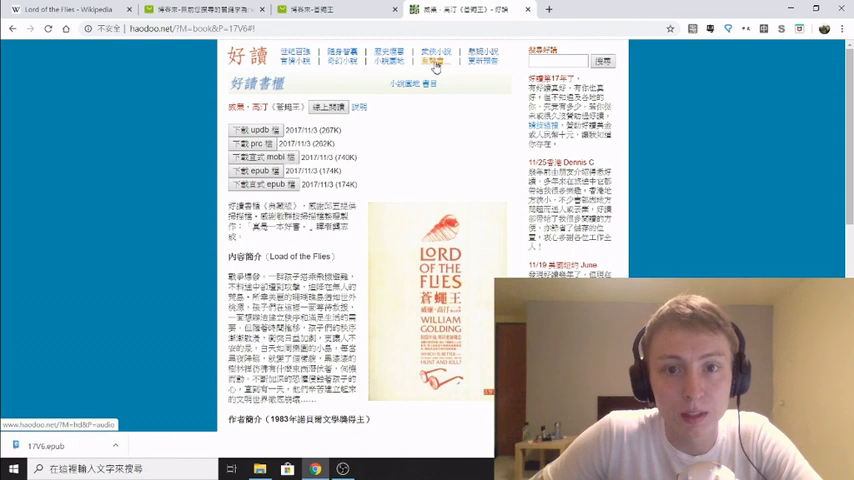
mouse_move(430, 65)
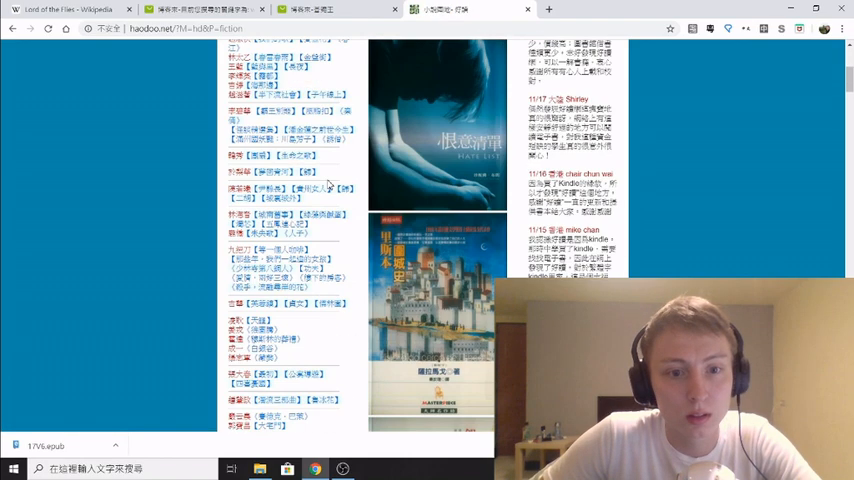
Scroll the fiction listings and move to the 有聲書 audiobook collection
scroll("down", 3)
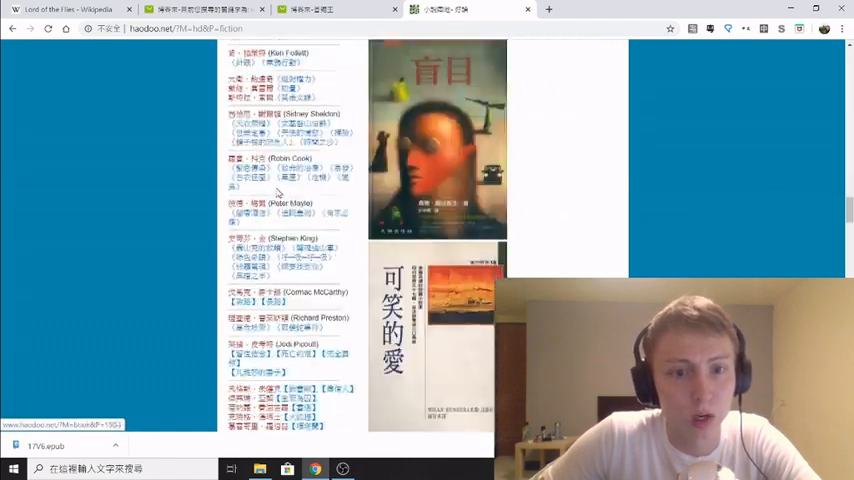
scroll("down", 3)
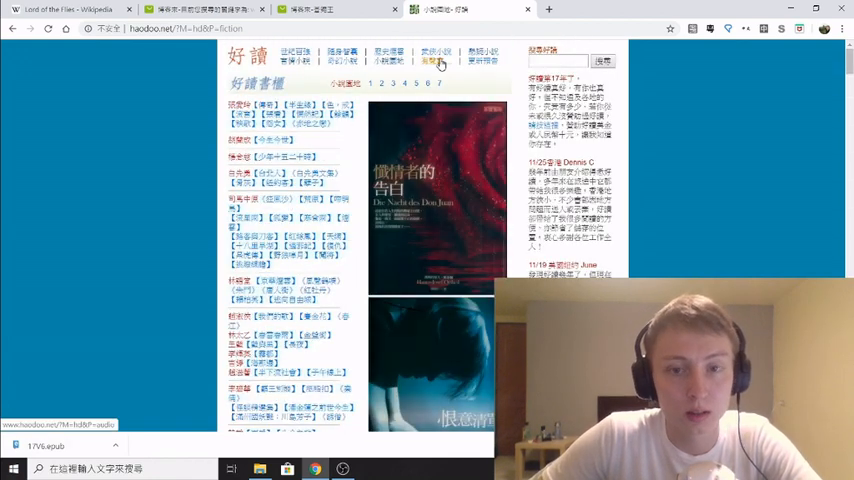
left_click(430, 63)
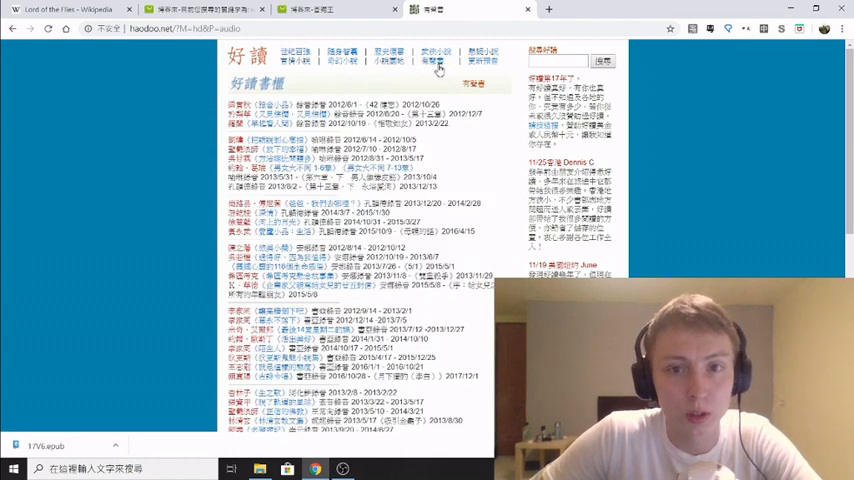
scroll("down", 3)
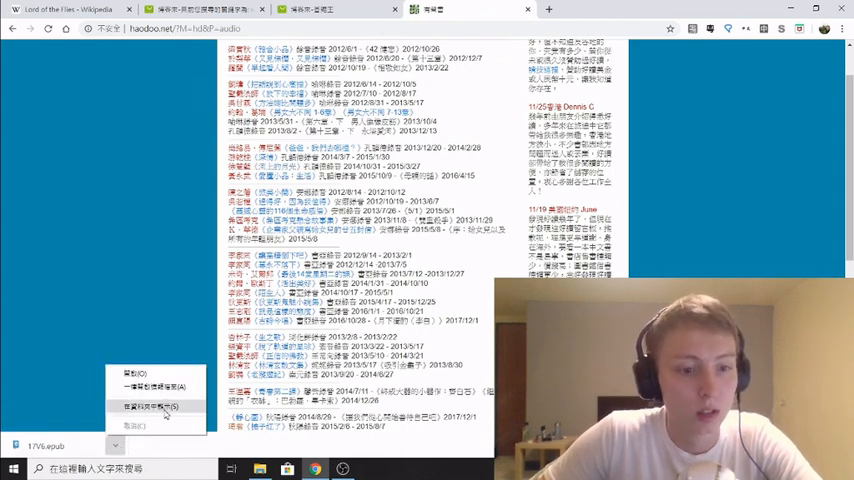
mouse_move(120, 421)
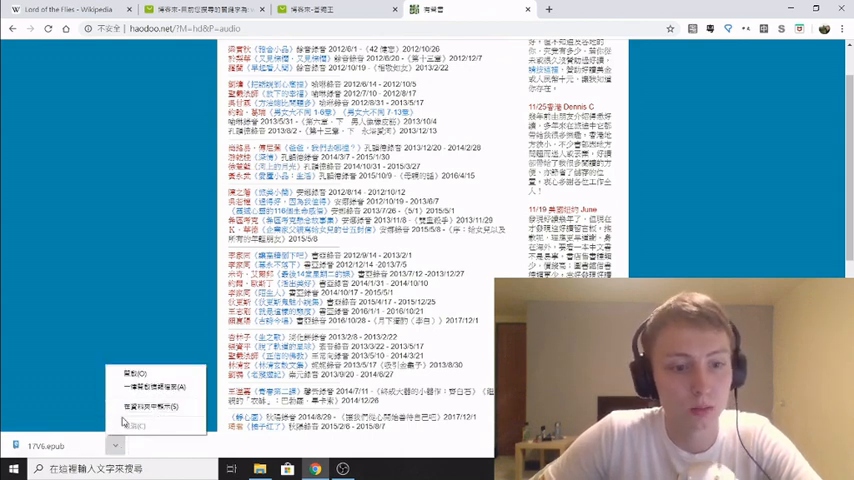
mouse_move(400, 245)
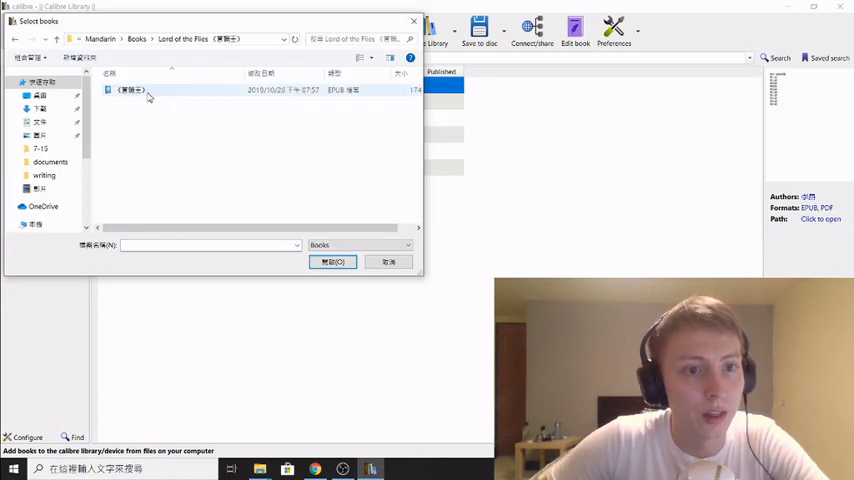
Add the downloaded 蒼蠅王 epub from the Lord of the Flies folder to the library
left_click(333, 261)
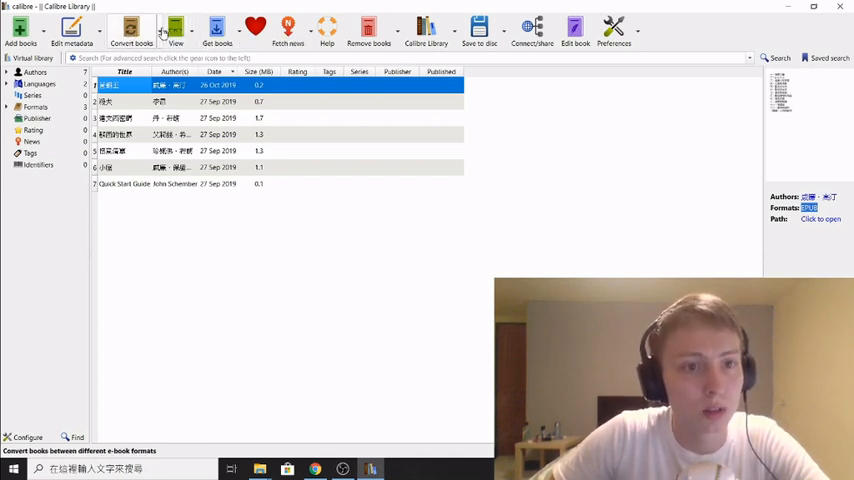
Select the 蒼蠅王 book and set its conversion output format to PDF
left_click(133, 30)
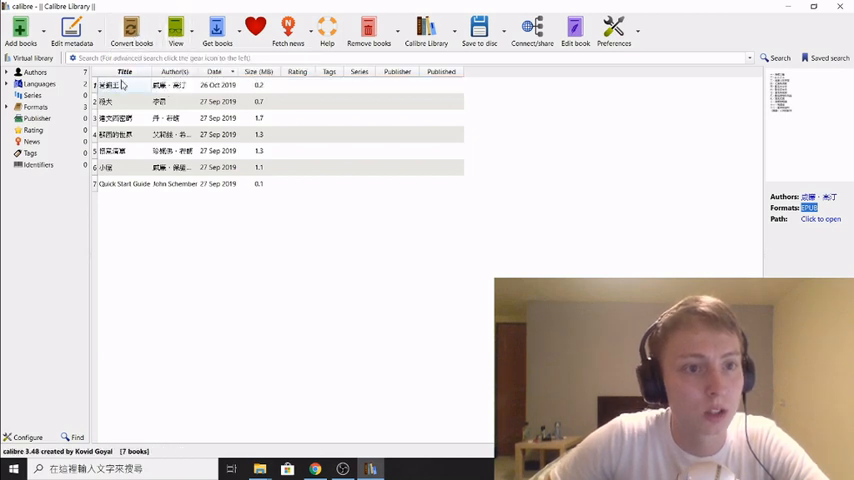
left_click(132, 30)
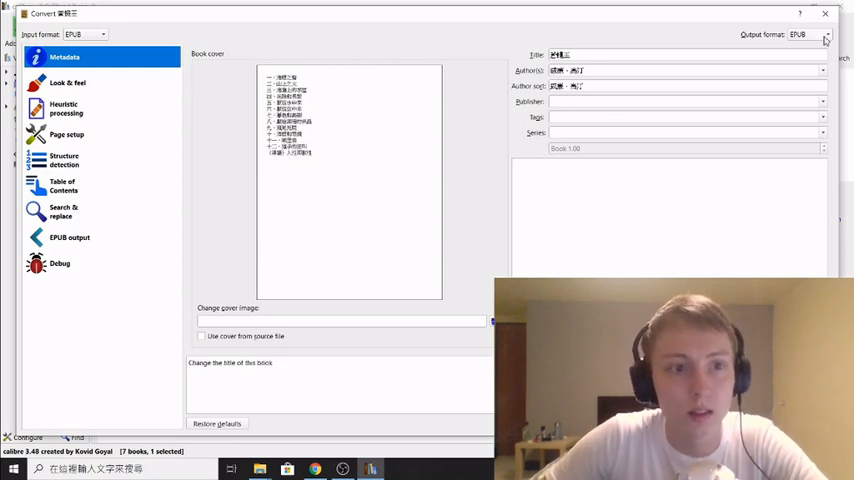
left_click(820, 37)
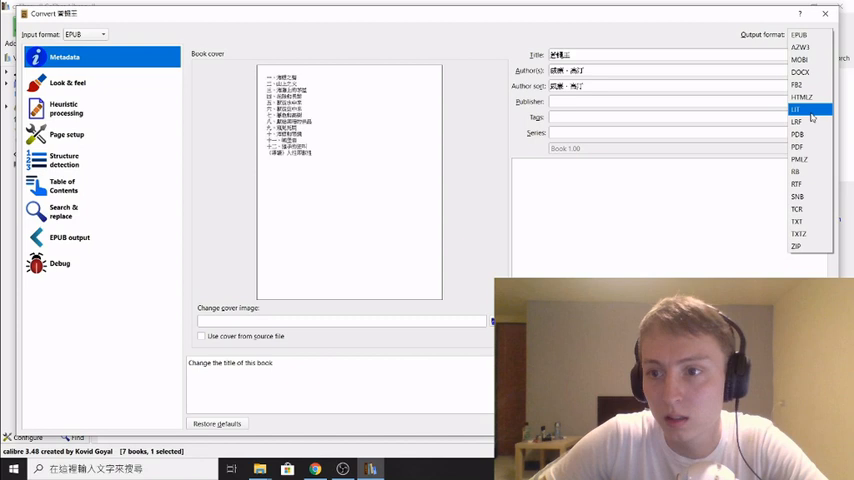
left_click(802, 147)
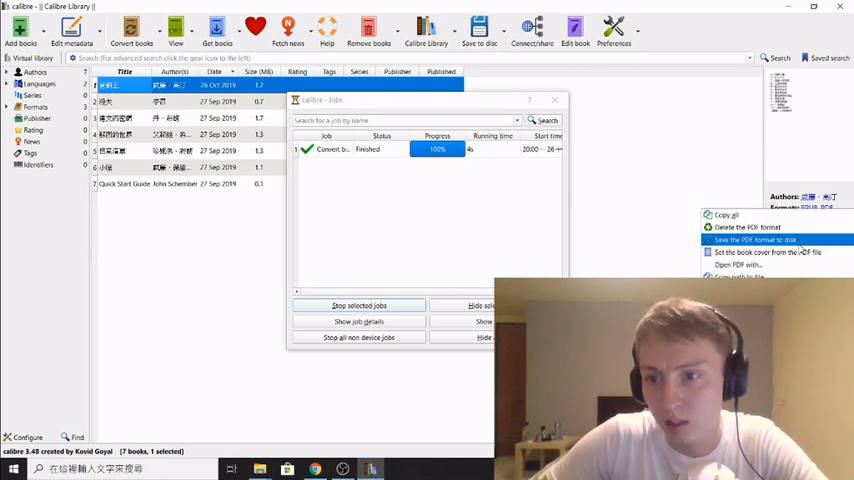
Save the PDF format to the Lord of the Flies folder beside the epub
left_click(755, 239)
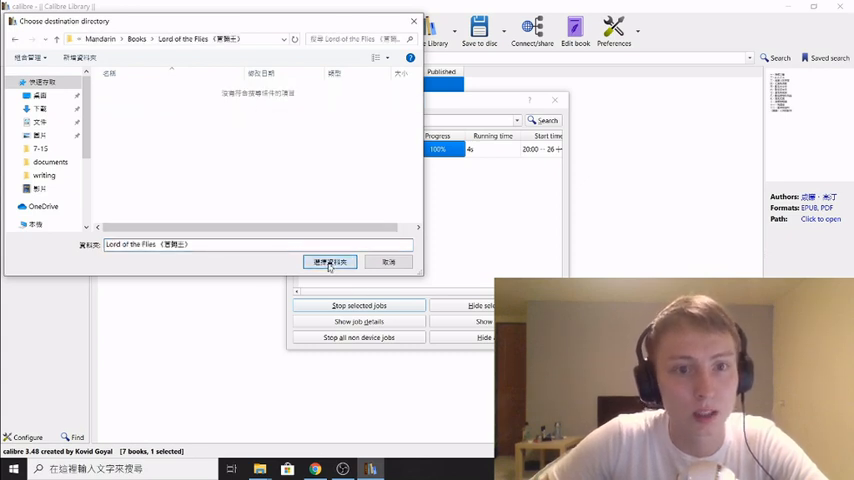
left_click(330, 261)
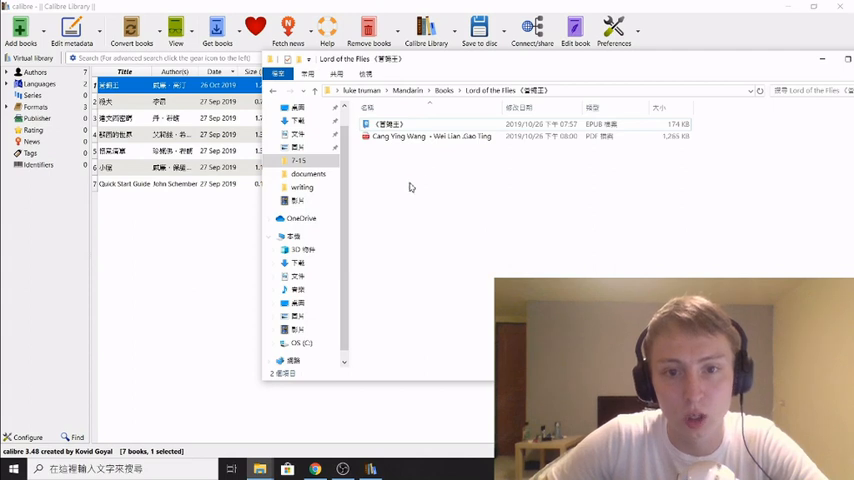
left_click(430, 136)
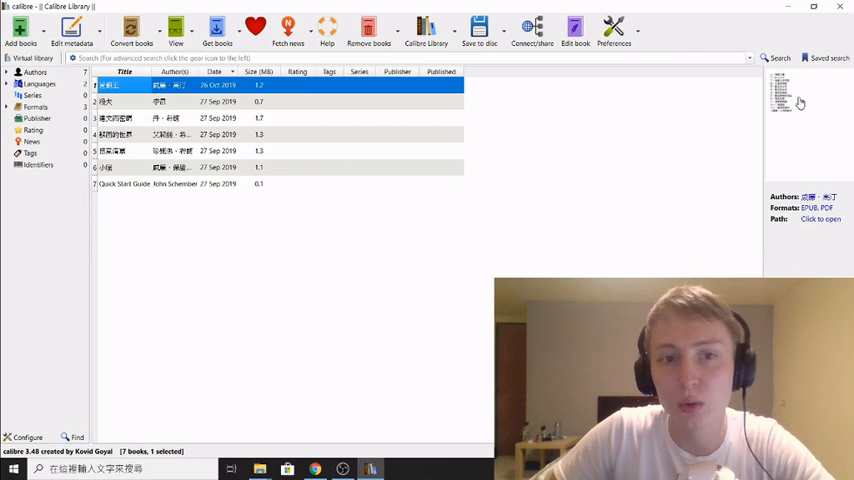
mouse_move(832, 117)
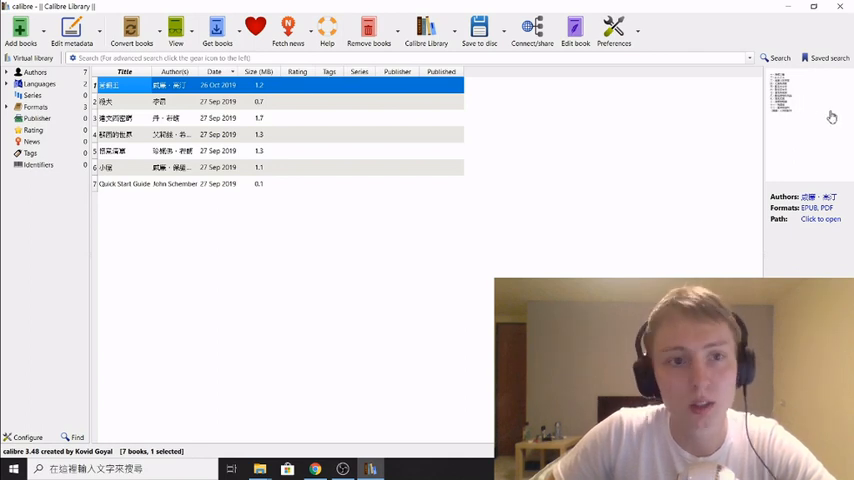
mouse_move(64, 33)
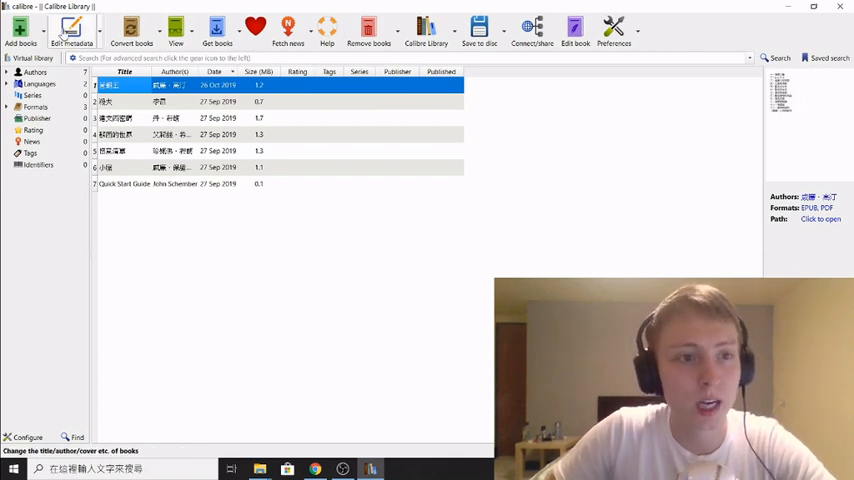
Start editing 蒼蠅王's metadata and scroll the haodoo page to its cover image
left_click(63, 30)
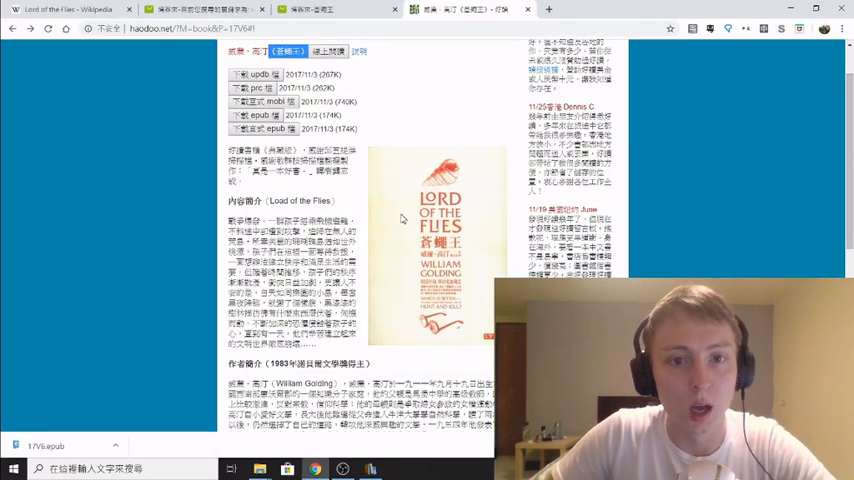
scroll("down", 3)
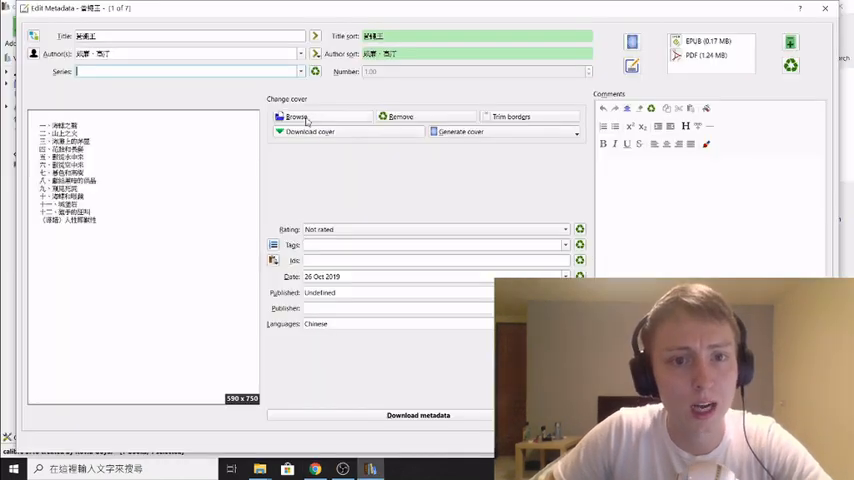
Browse for a cover image and navigate into the Lord of the Flies folder
left_click(297, 117)
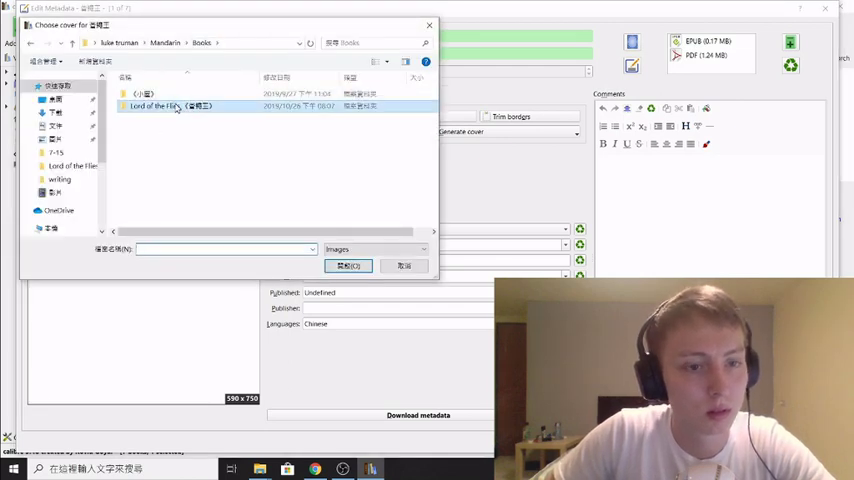
left_click(348, 265)
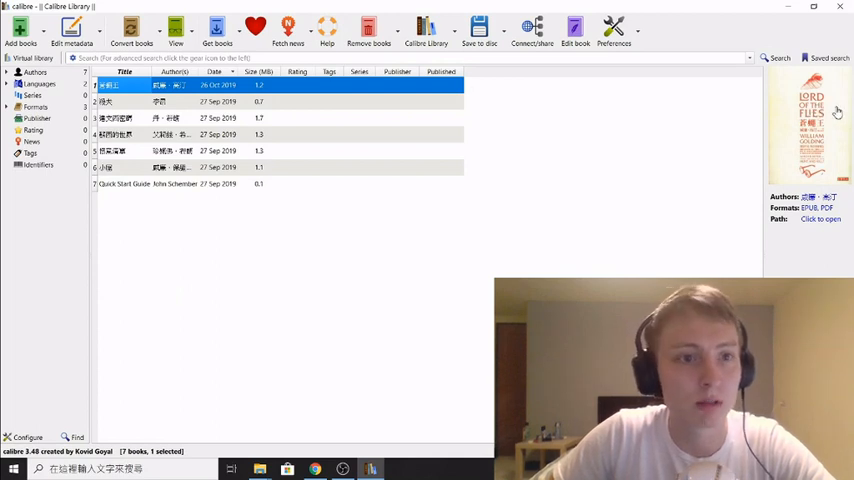
mouse_move(130, 30)
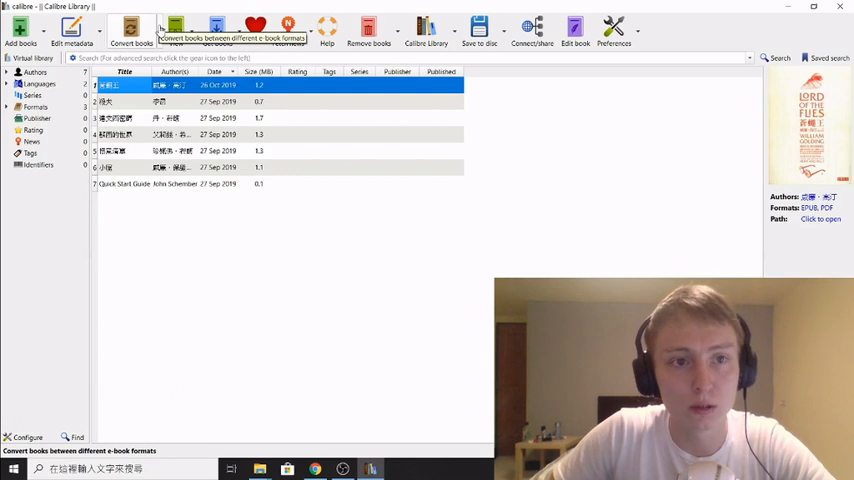
Convert 蒼蠅王 to MOBI with the Kindle PaperWhite output profile
left_click(129, 30)
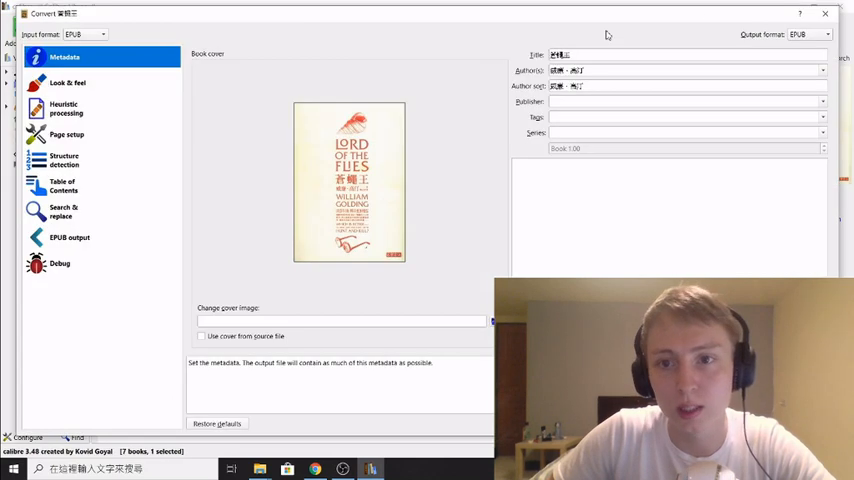
left_click(821, 33)
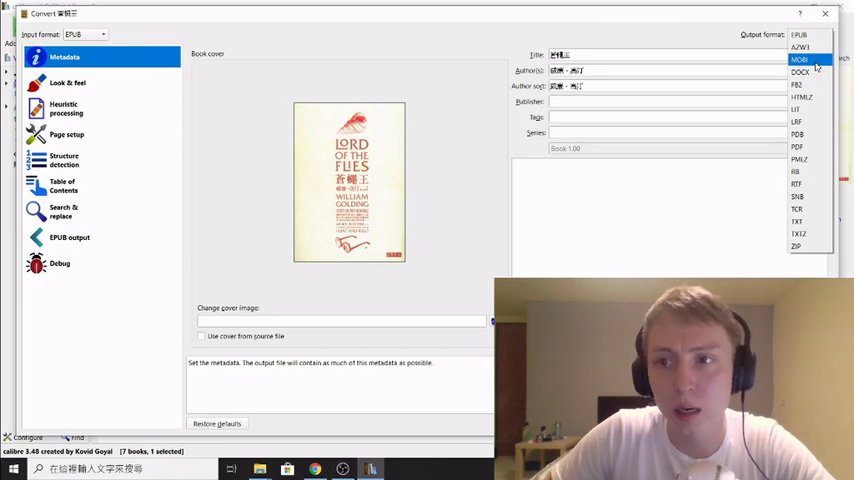
left_click(809, 58)
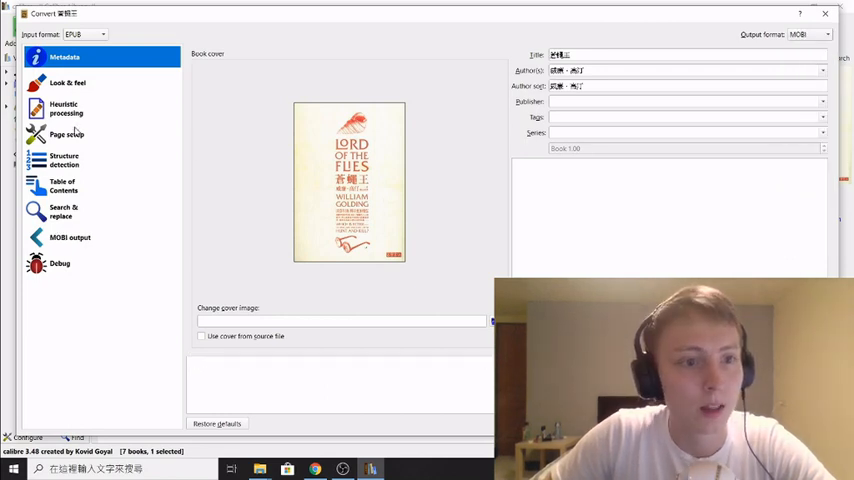
left_click(66, 134)
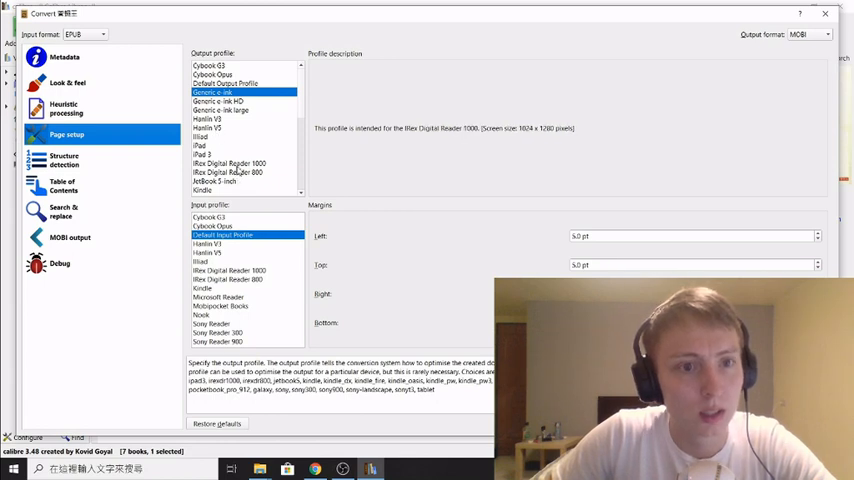
mouse_move(210, 145)
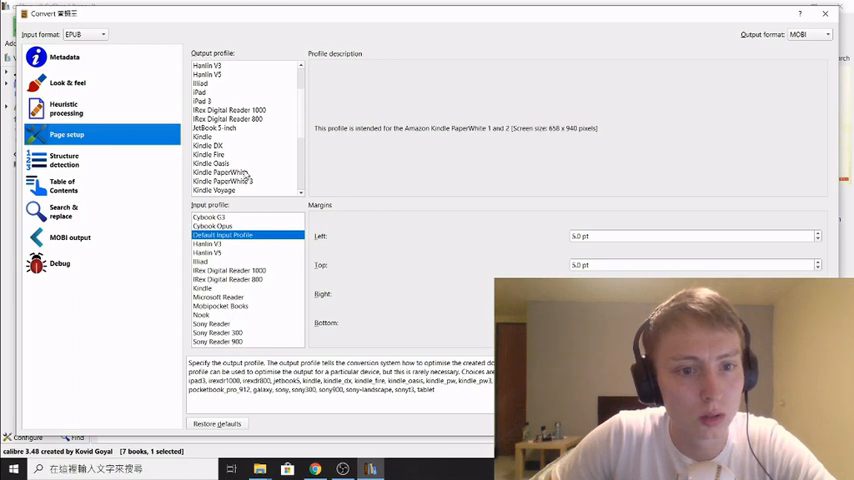
left_click(220, 172)
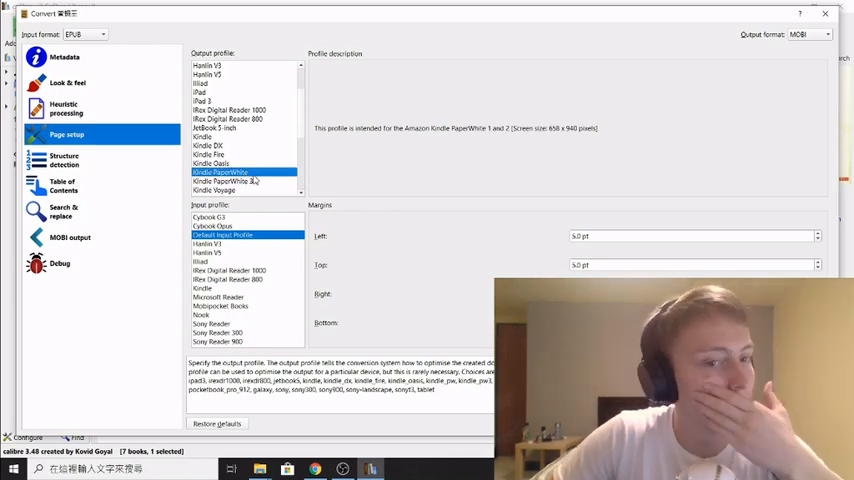
mouse_move(240, 175)
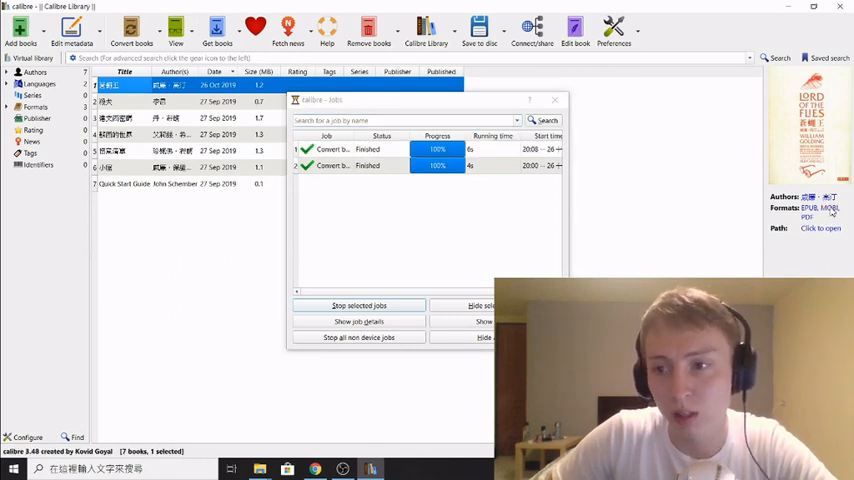
Bring up the save-to-disk actions for the MOBI format in book details
right_click(817, 208)
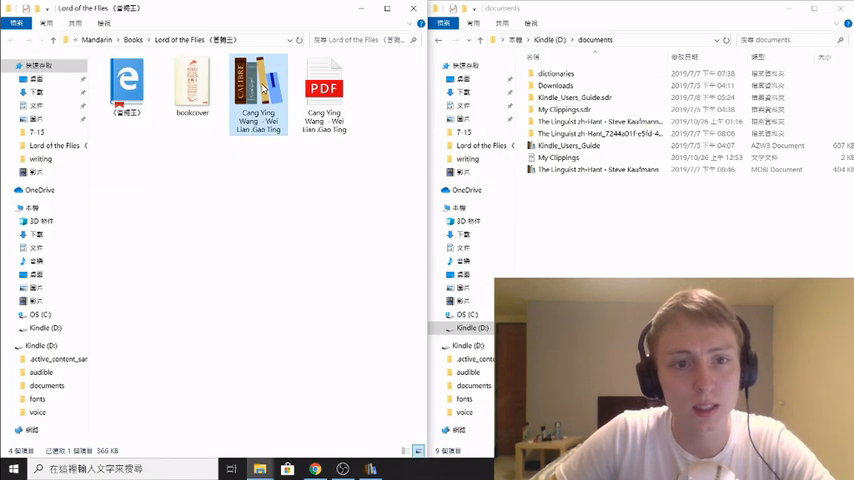
mouse_move(248, 85)
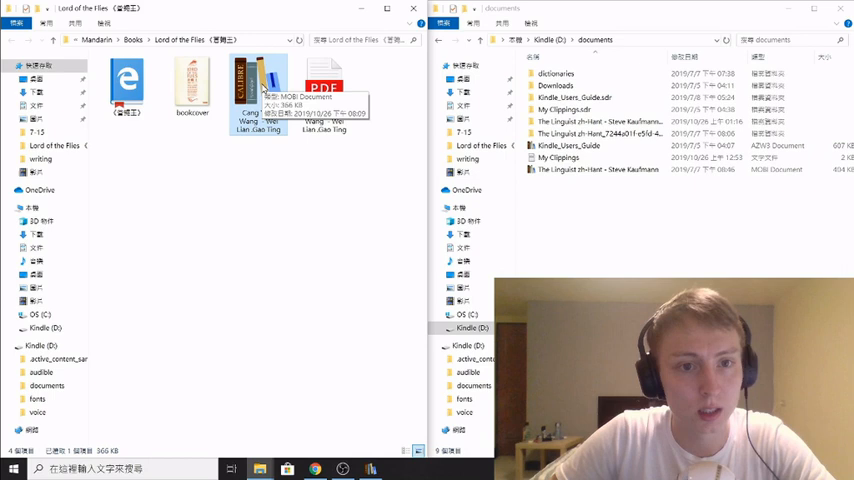